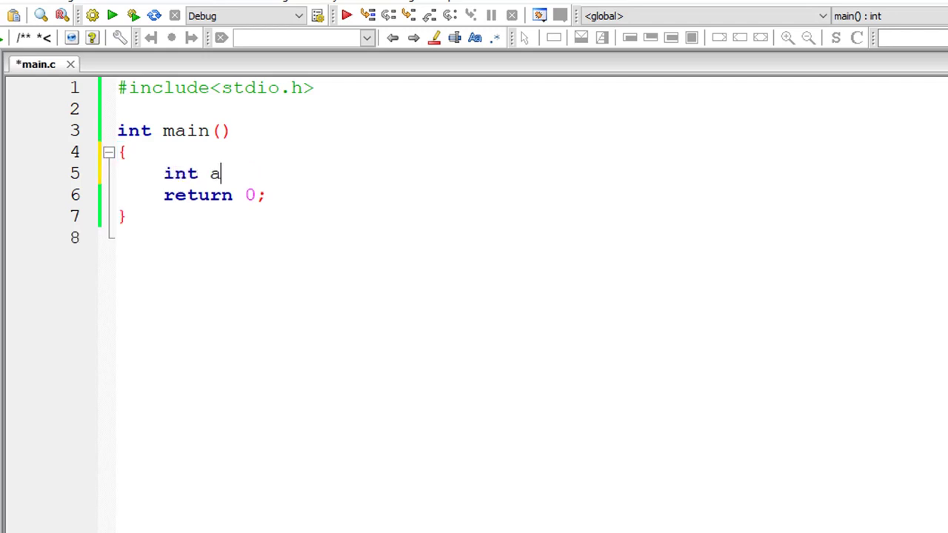
# - Declare int a, b and print the prompt "Enter 2 integer numbers"
pyautogui.write(', b;')
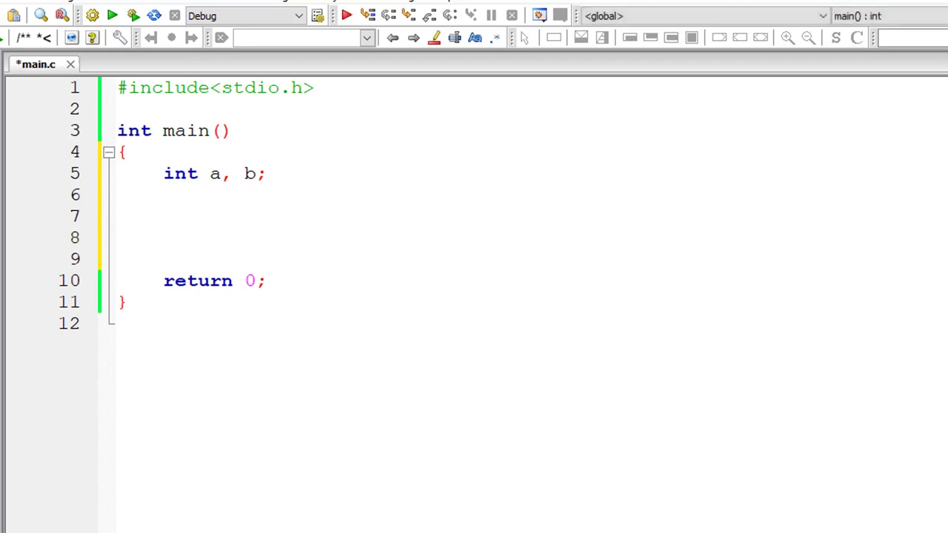
pyautogui.write('printf("")')
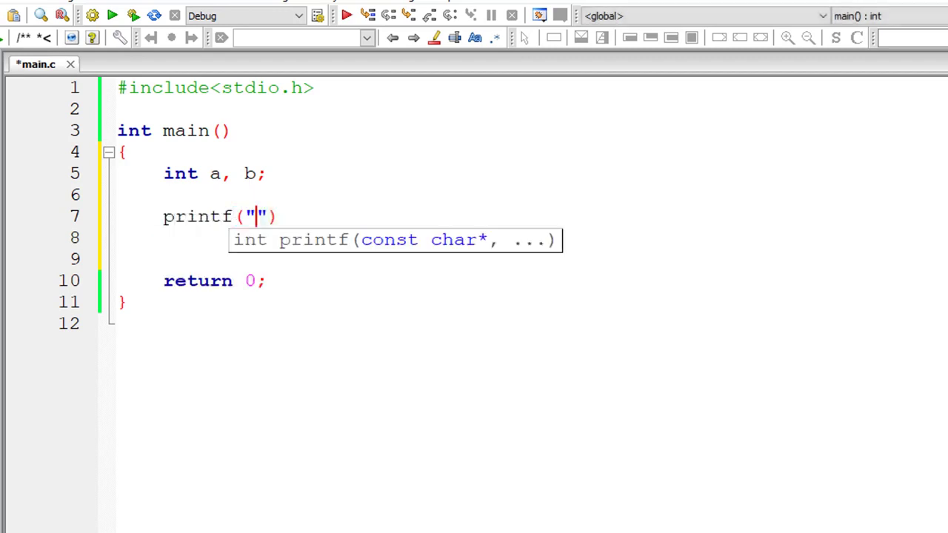
pyautogui.write('Enter 2 inte')
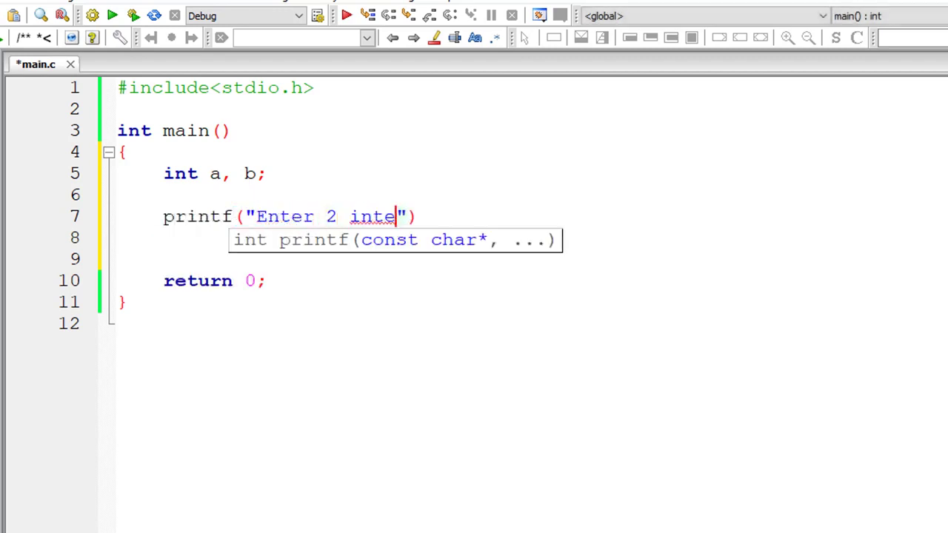
pyautogui.write('ger numbers\\n')
pyautogui.click(529, 239)
pyautogui.write('scanf(')
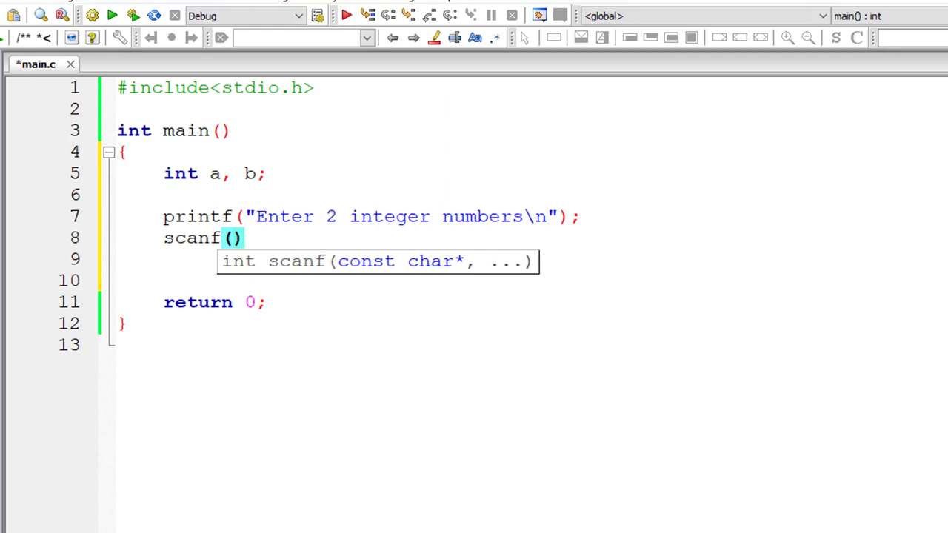
# - Read both integers with scanf("%d%d", &a, &b);
pyautogui.write('"%d%d", &')
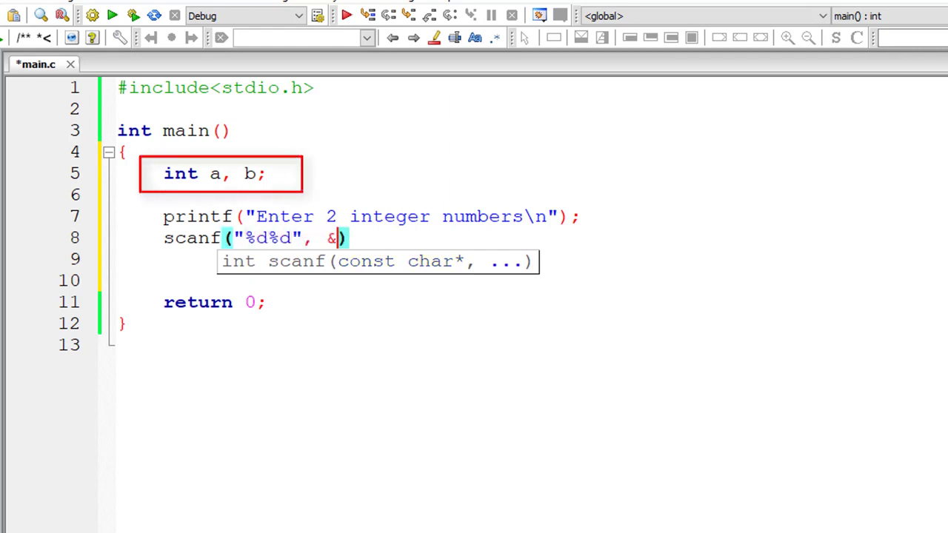
pyautogui.write('a, &b)')
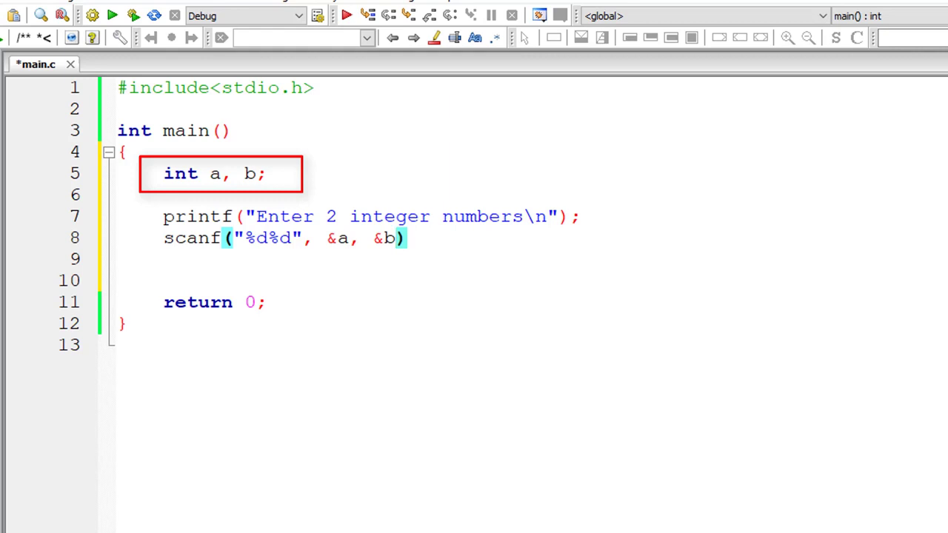
pyautogui.write(';')
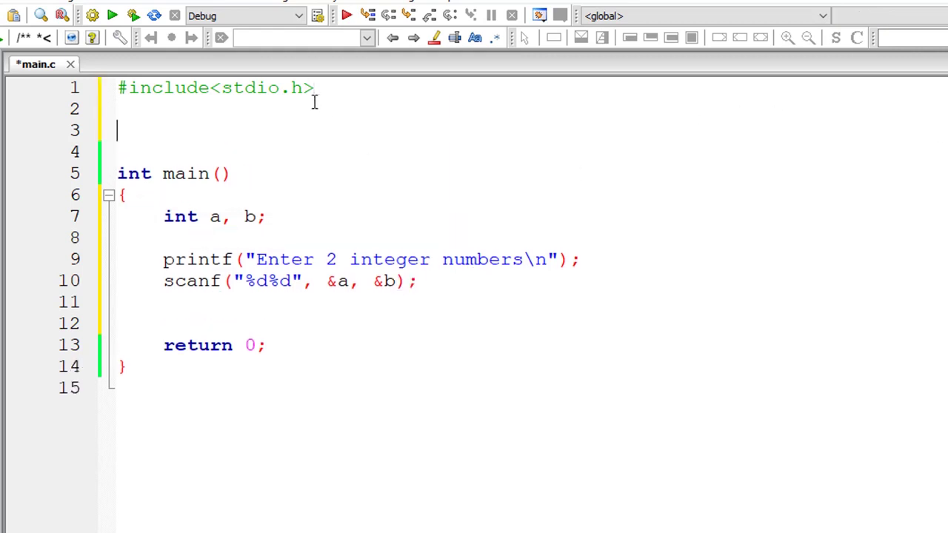
# - Add the prototype int add(int, int); above main and a new line after scanf
pyautogui.write('int ad')
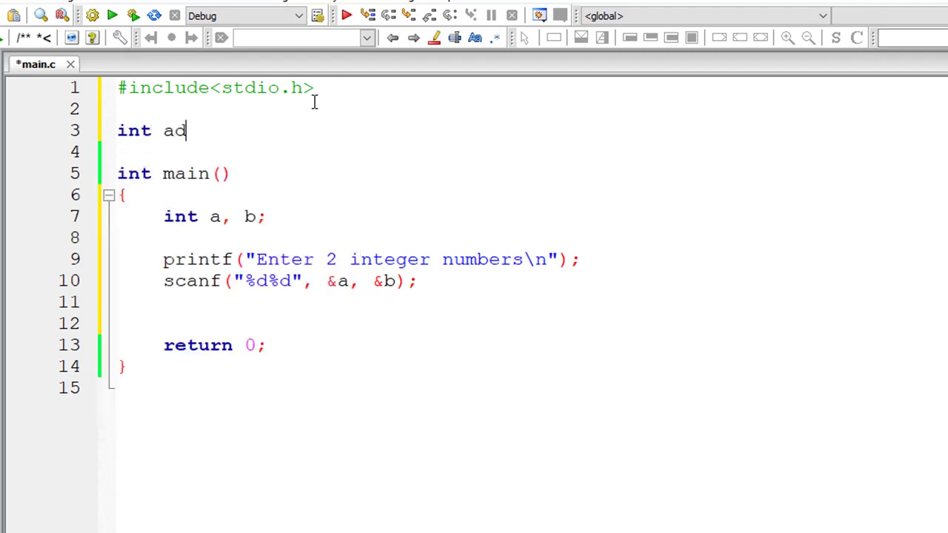
pyautogui.write('d();')
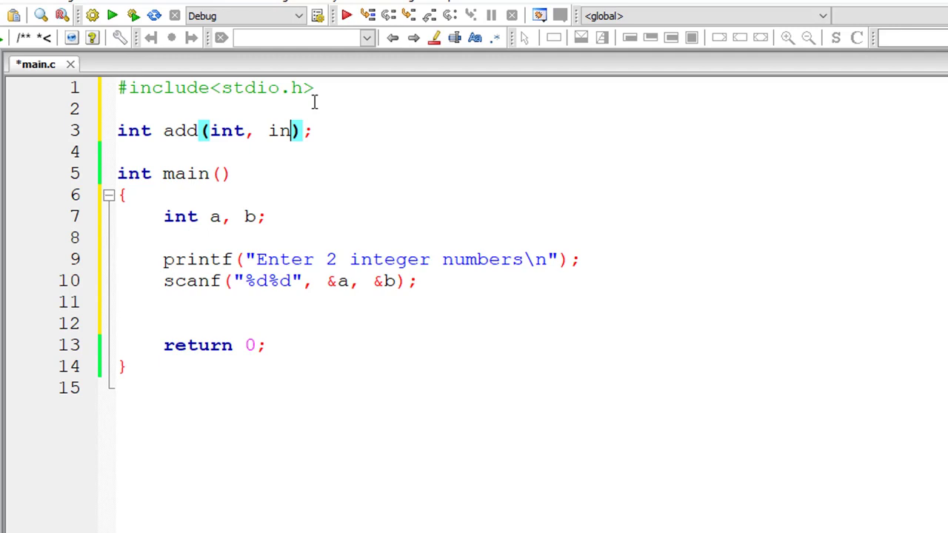
pyautogui.write('t')
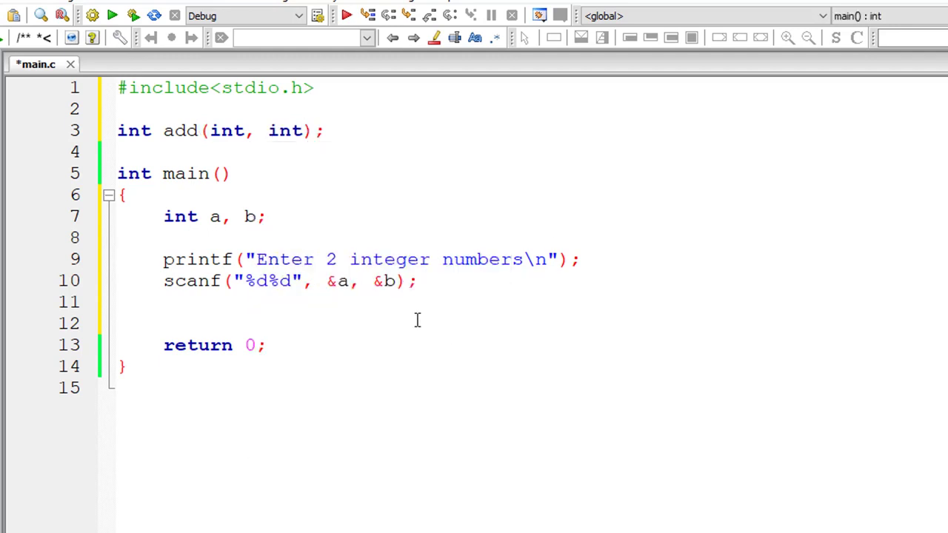
pyautogui.press('enter')
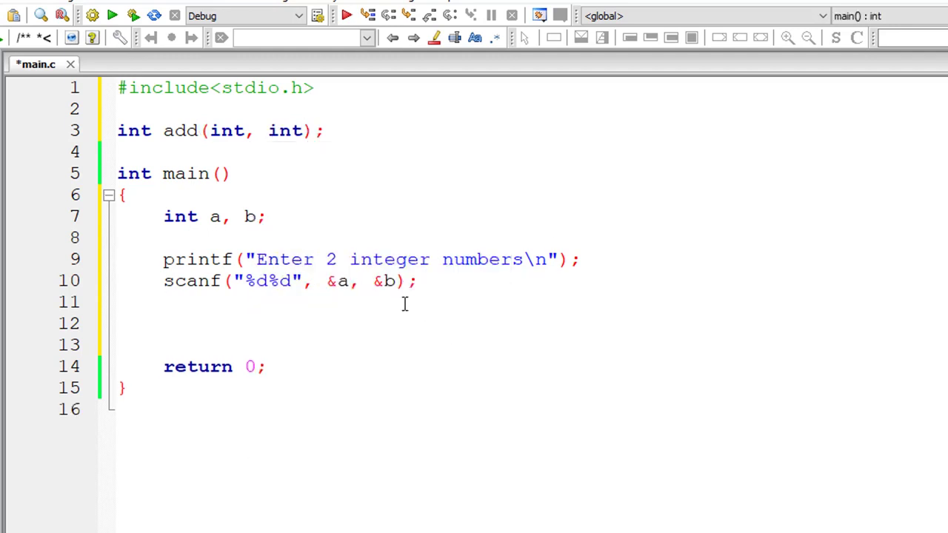
# - Add printf("%d + %d = %d\n", a, b, add(a, b)); after scanf
pyautogui.write('printf("')
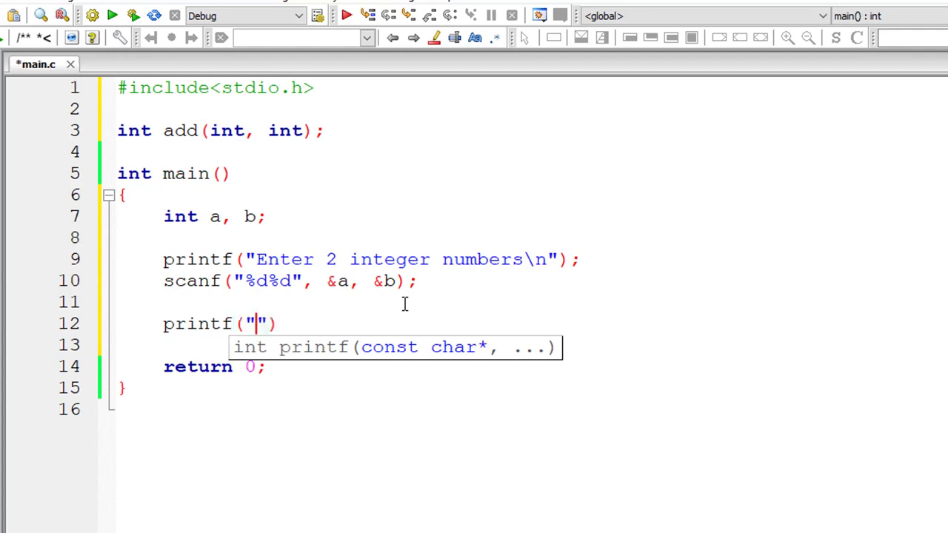
pyautogui.write('%d +')
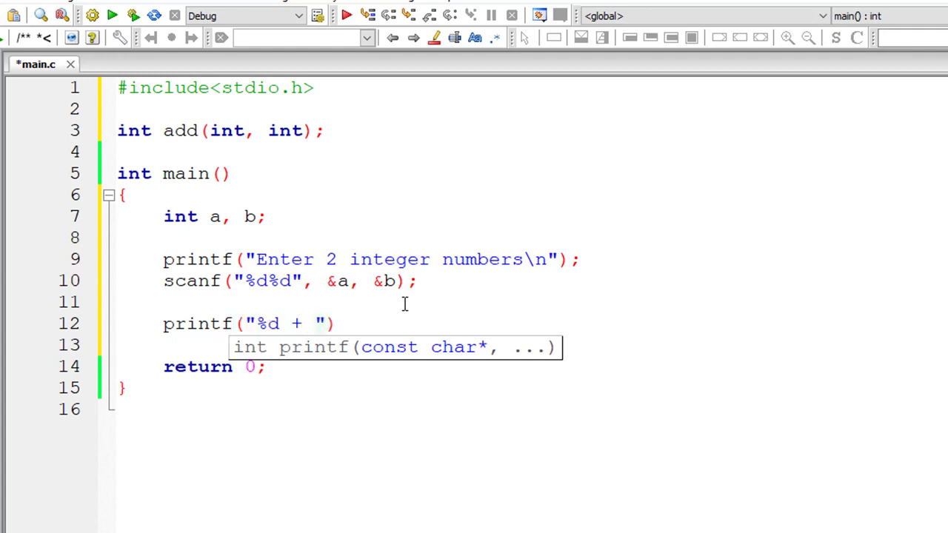
pyautogui.write('%d =')
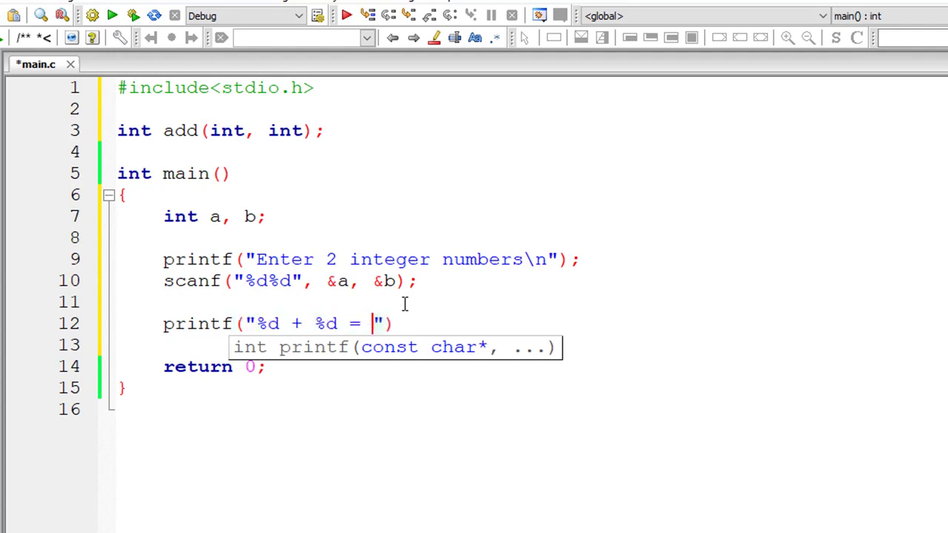
pyautogui.write('%d\\n')
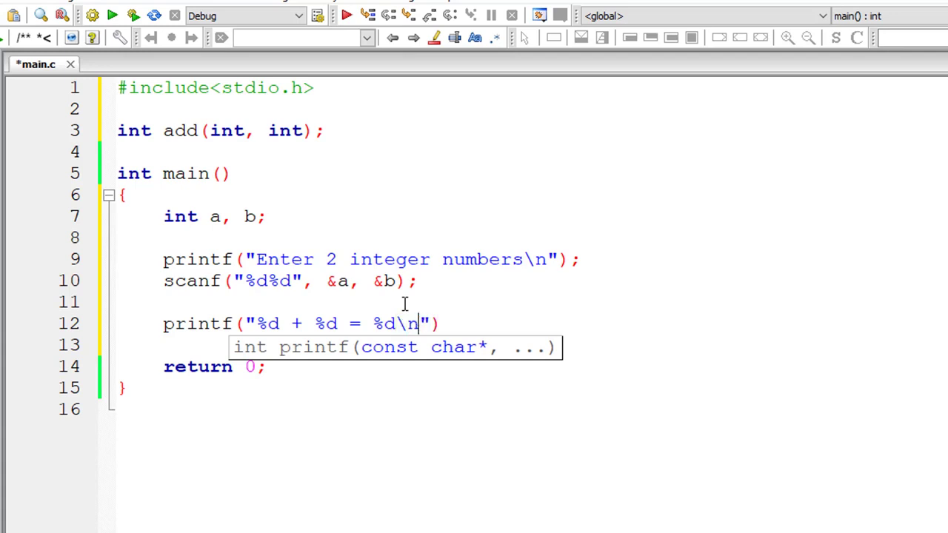
pyautogui.write(', a,')
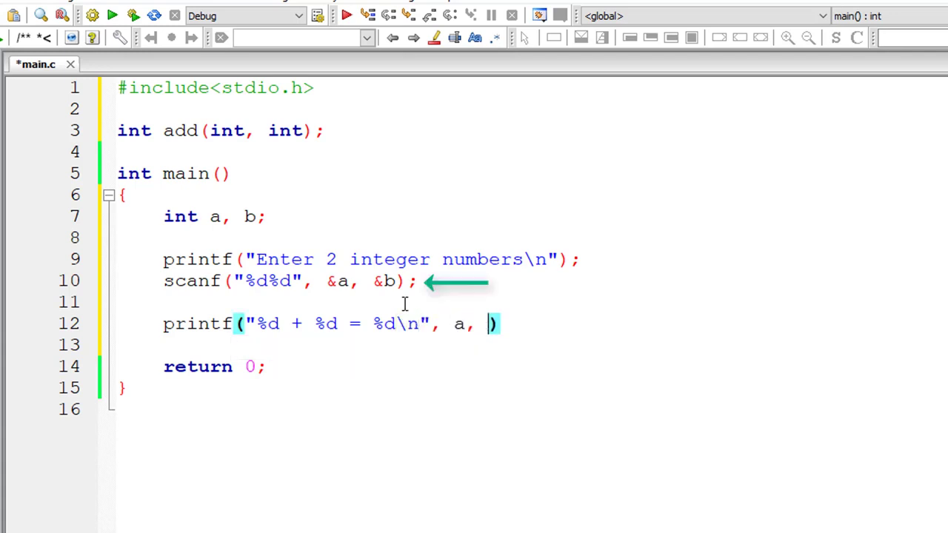
pyautogui.write('b, ad')
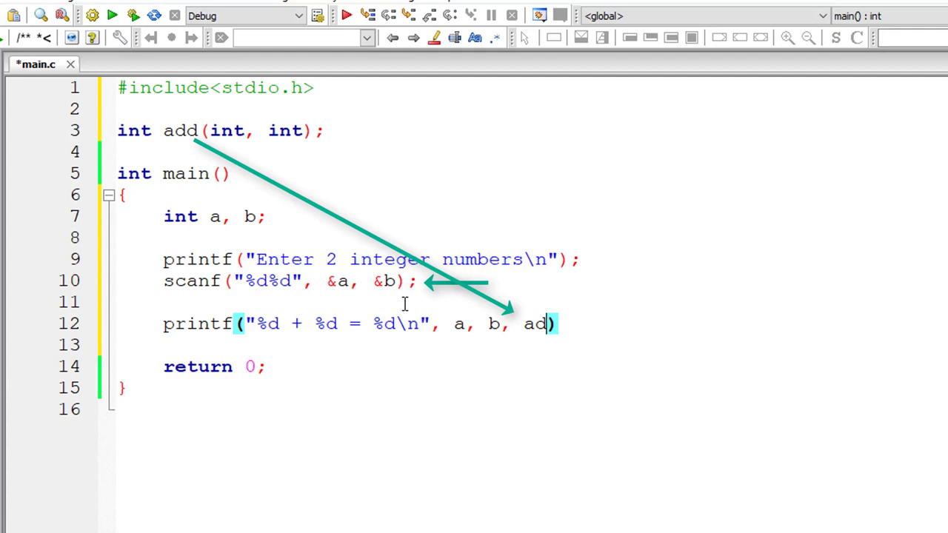
pyautogui.write('d()')
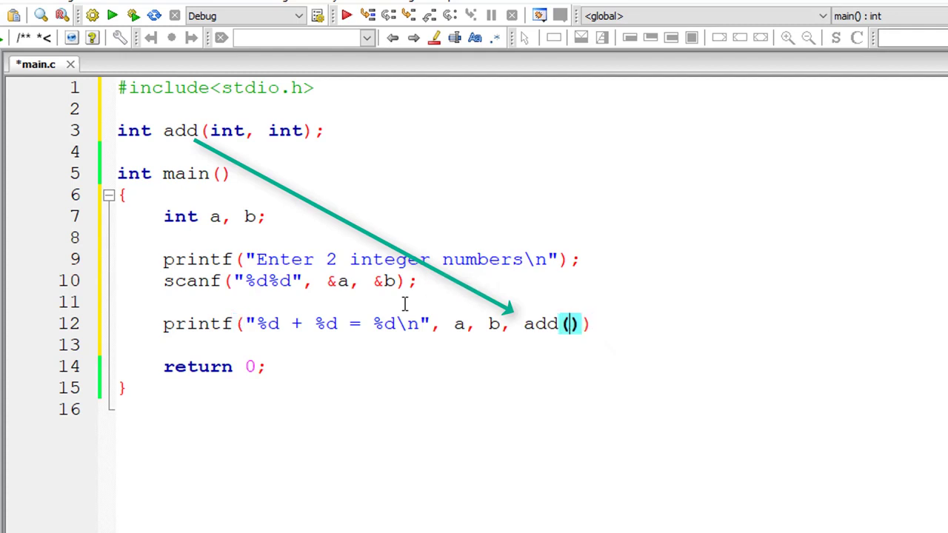
pyautogui.write('a, b')
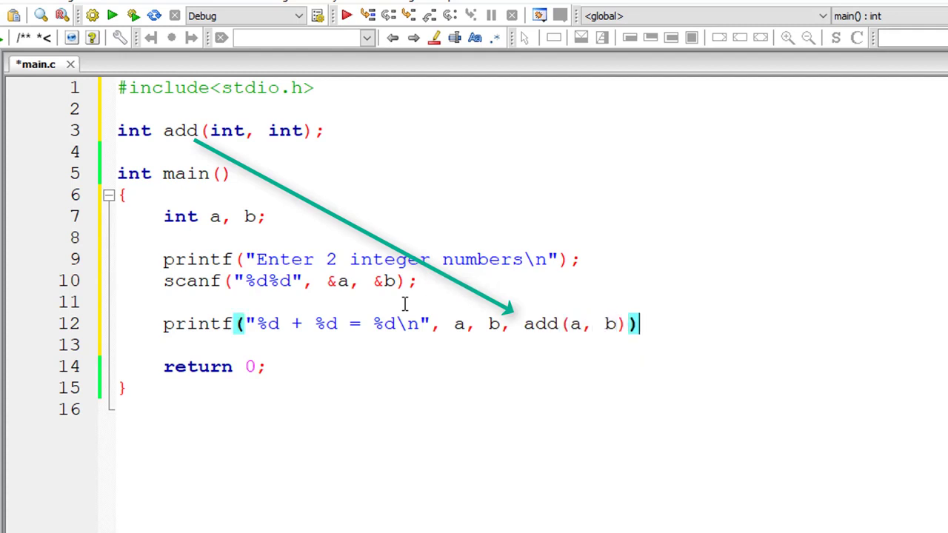
pyautogui.write(';')
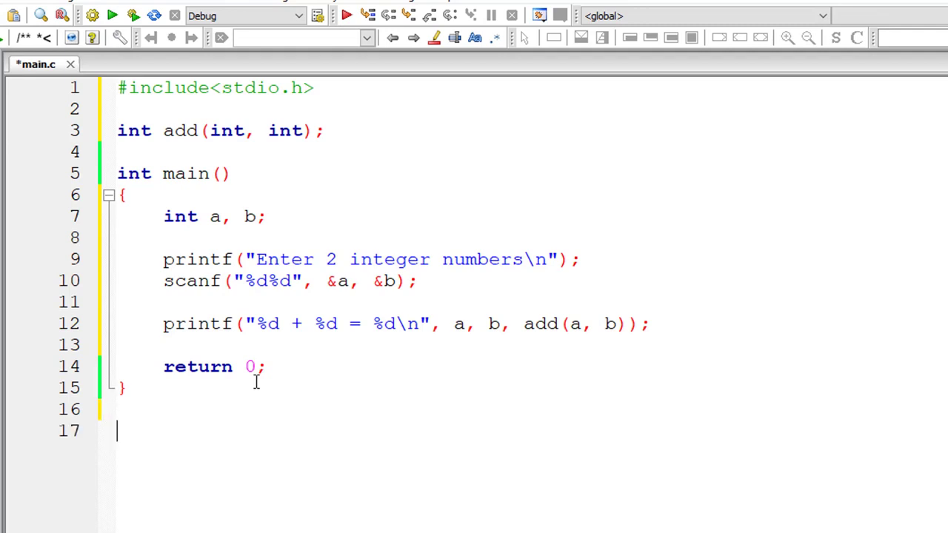
# - Write the header int add(int x, int y) with an opening brace below main
pyautogui.write('int')
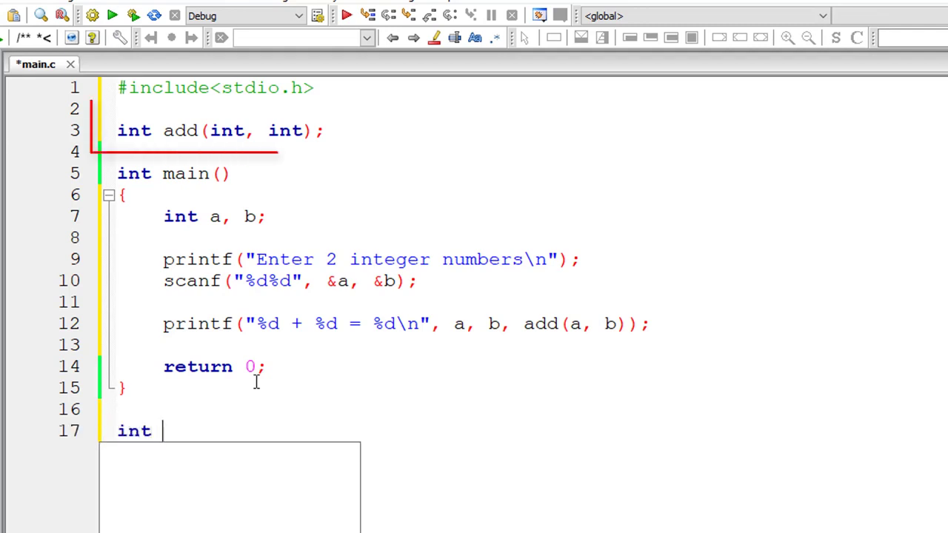
pyautogui.write('add(i')
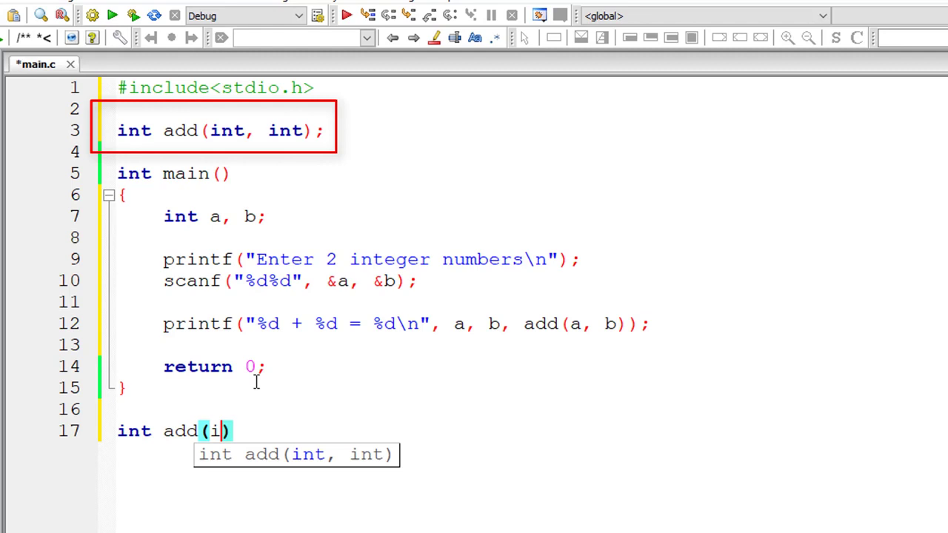
pyautogui.write('nt x,')
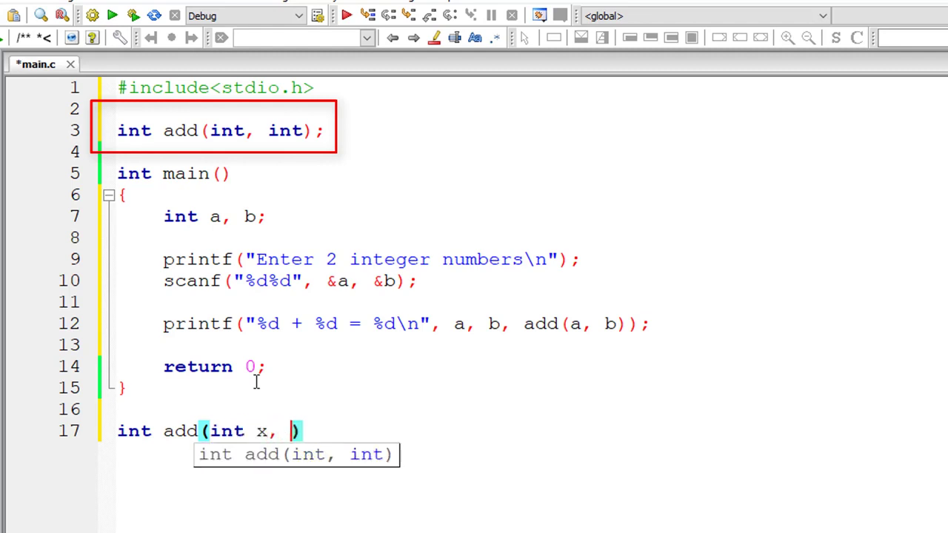
pyautogui.write('int y')
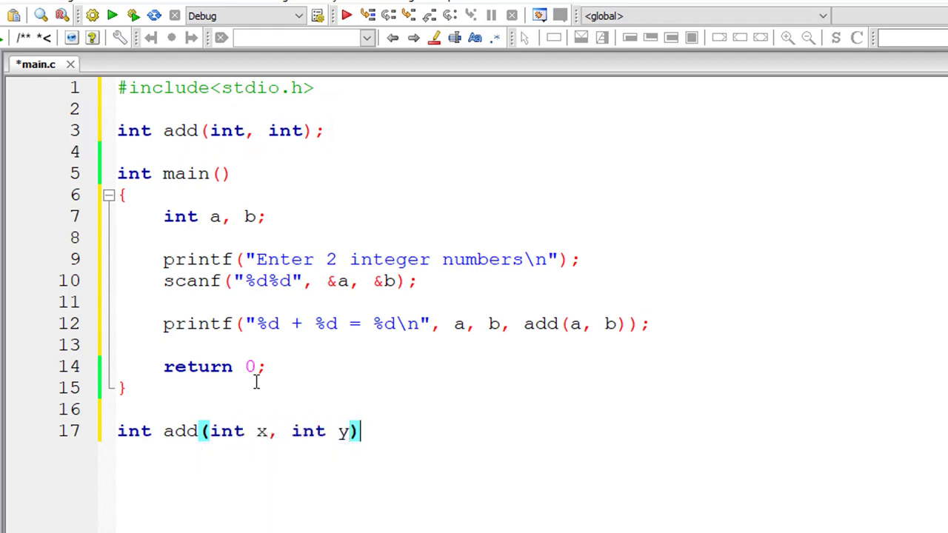
pyautogui.write('{')
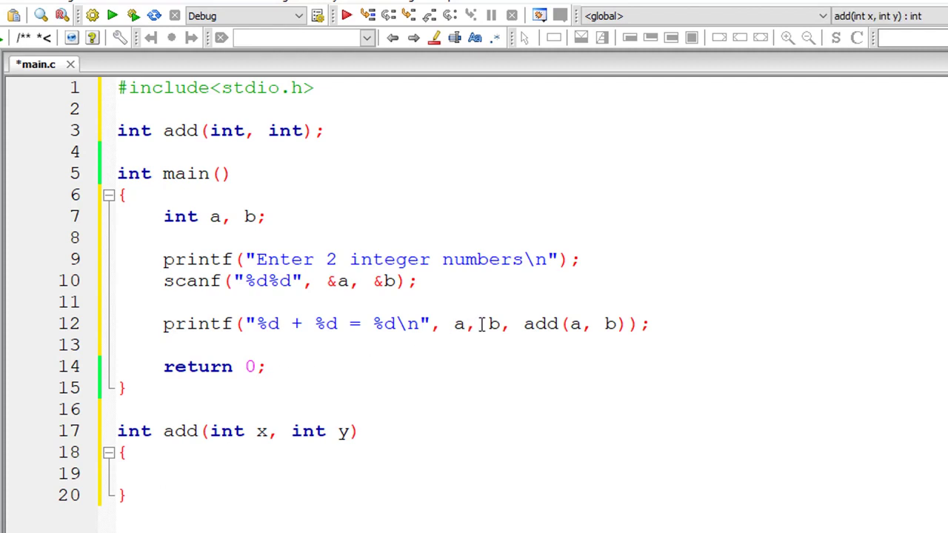
# - Fill the add function body with return(x+y);
pyautogui.click(252, 431)
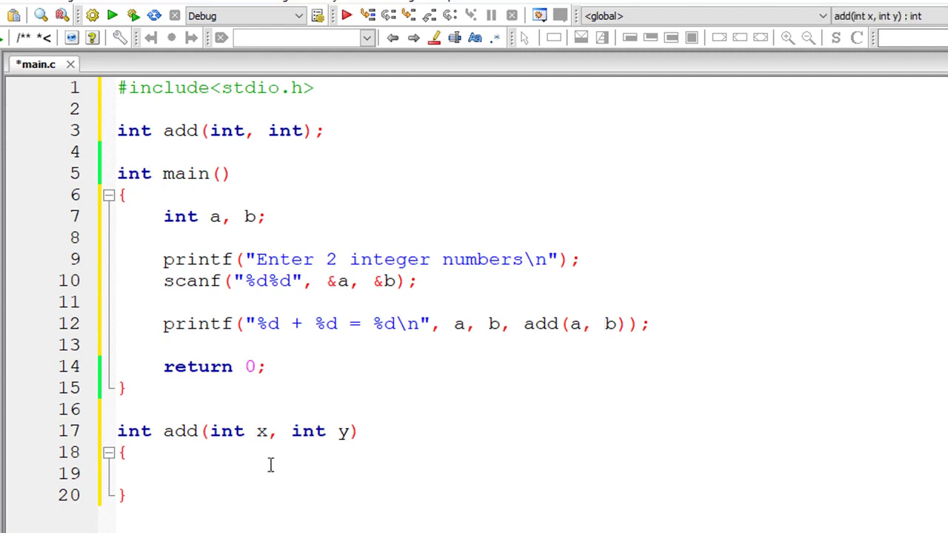
pyautogui.write('return()')
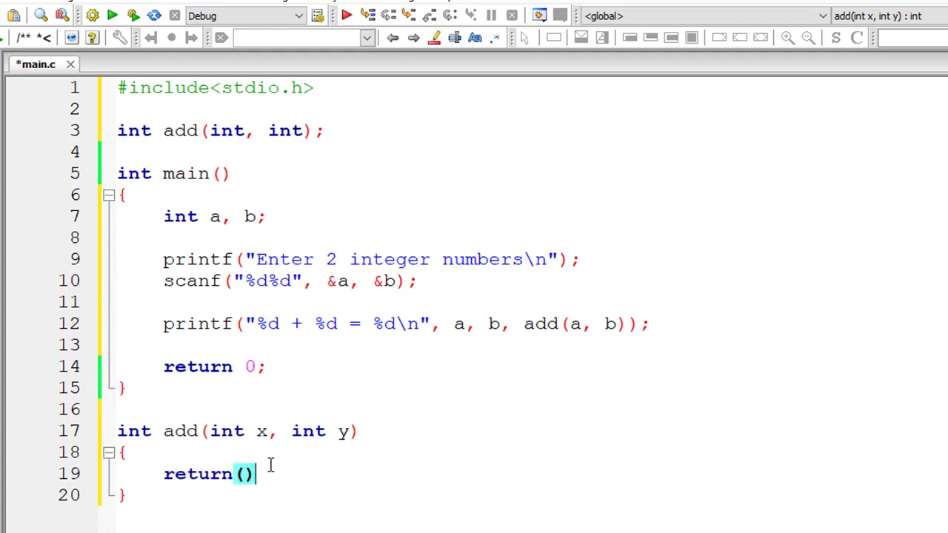
pyautogui.write('x+')
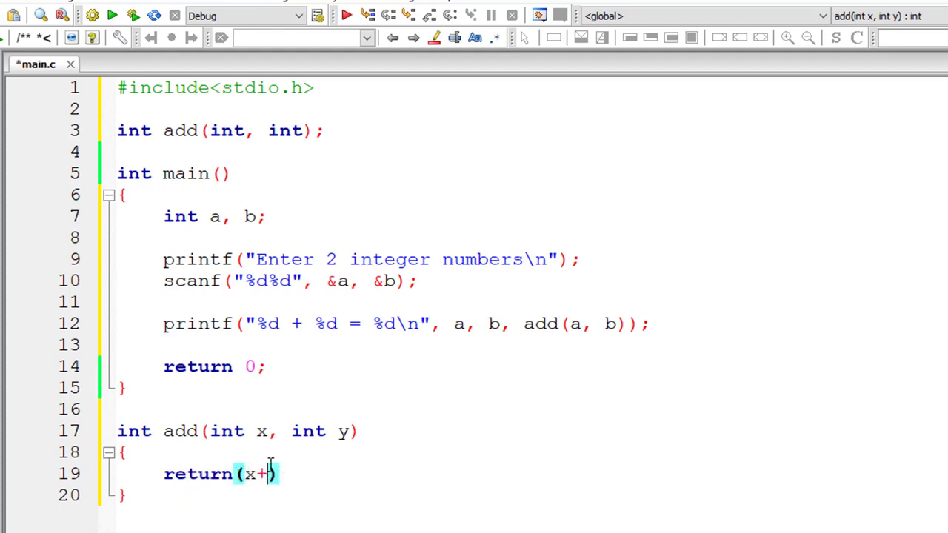
pyautogui.write('y) ;')
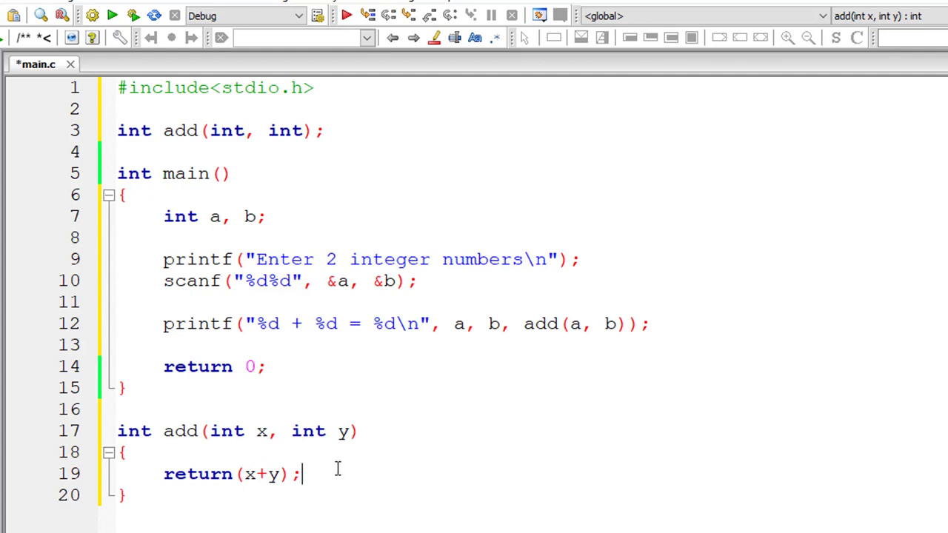
pyautogui.moveTo(371, 193)
pyautogui.write(' //')
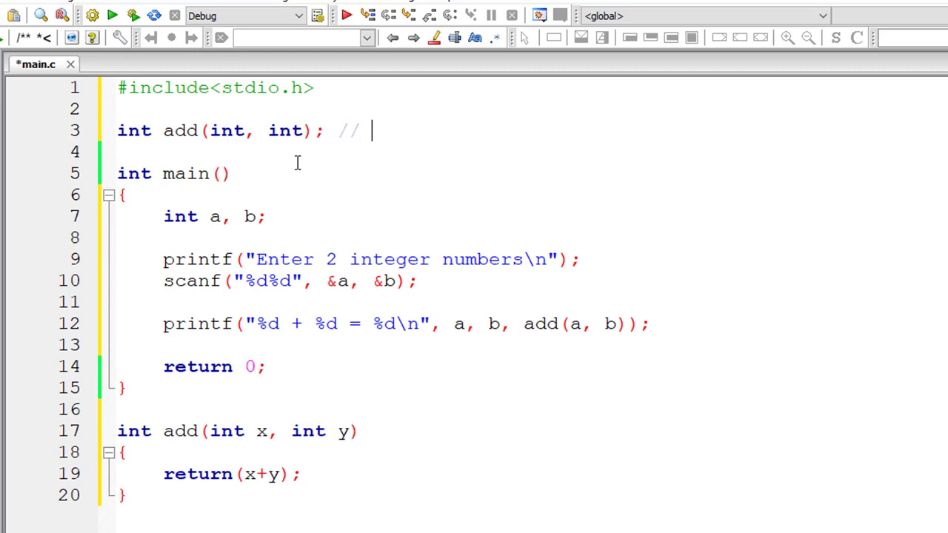
# - Comment the prototype line as "function prototype", fixing a typo
pyautogui.write('funtion')
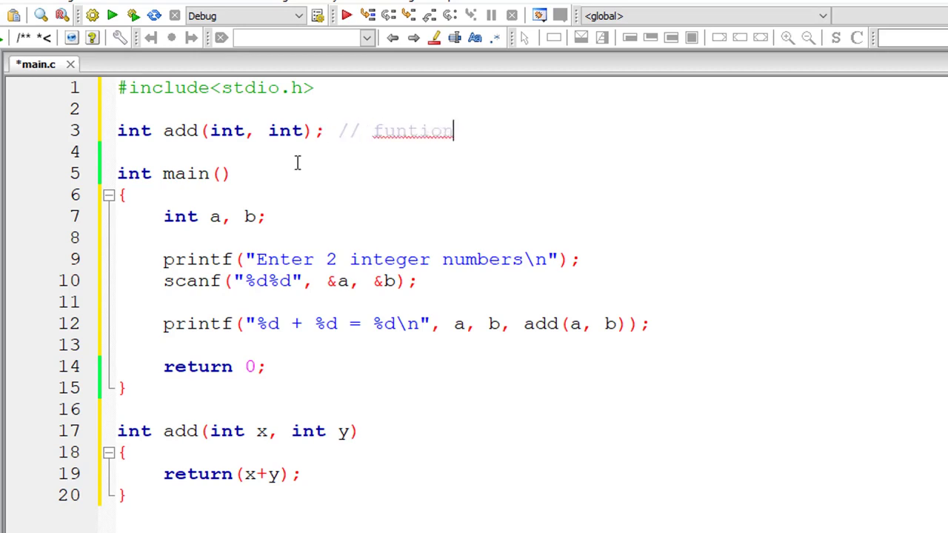
pyautogui.press('Backspace')
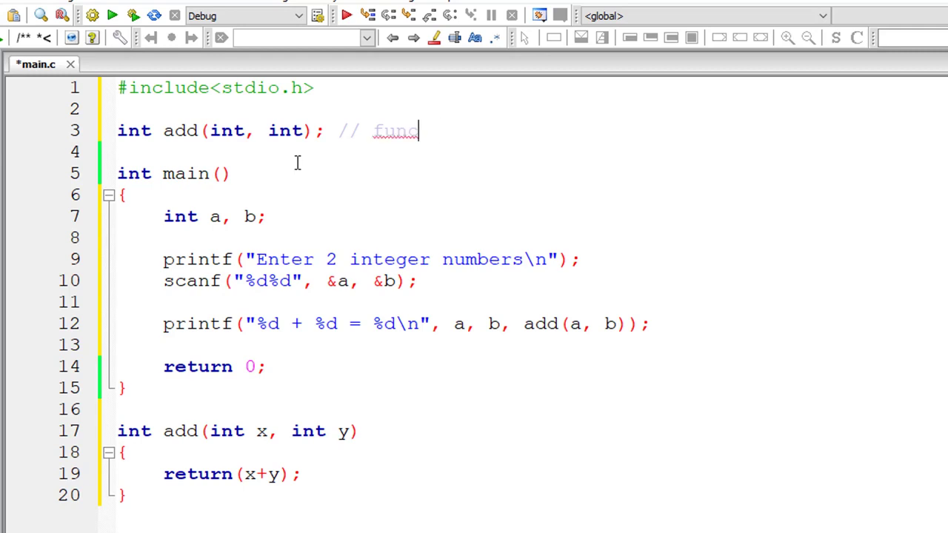
pyautogui.write('tion pc')
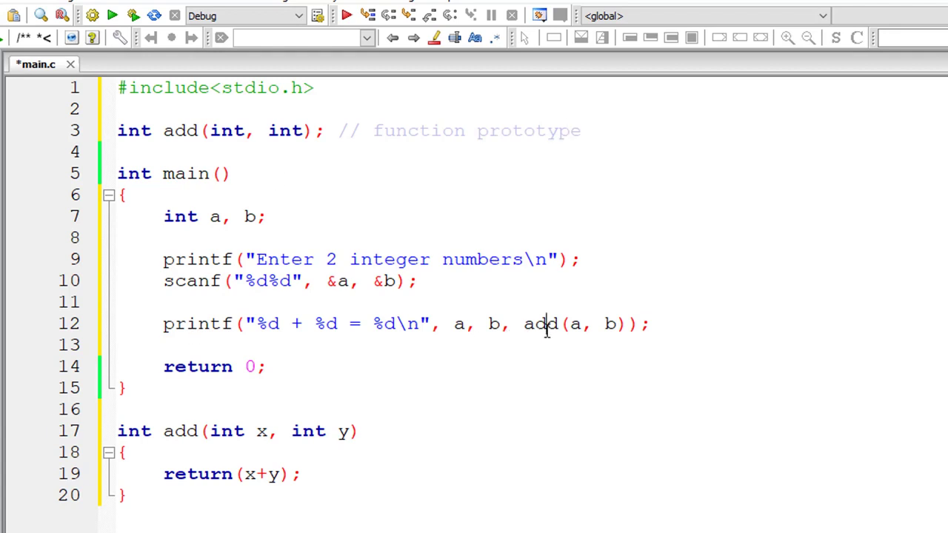
# - Add the //function call add(a, b) and //function definition comments
pyautogui.click(163, 302)
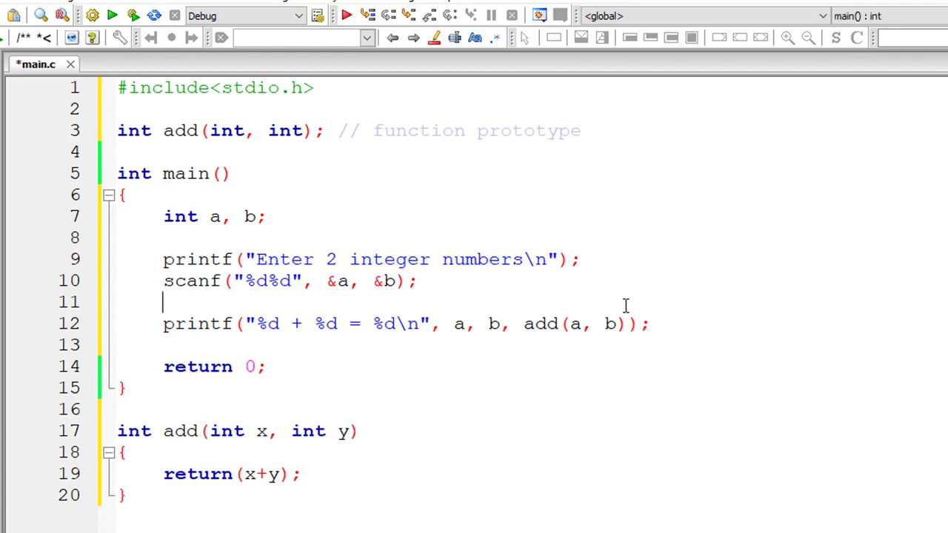
pyautogui.write('//function')
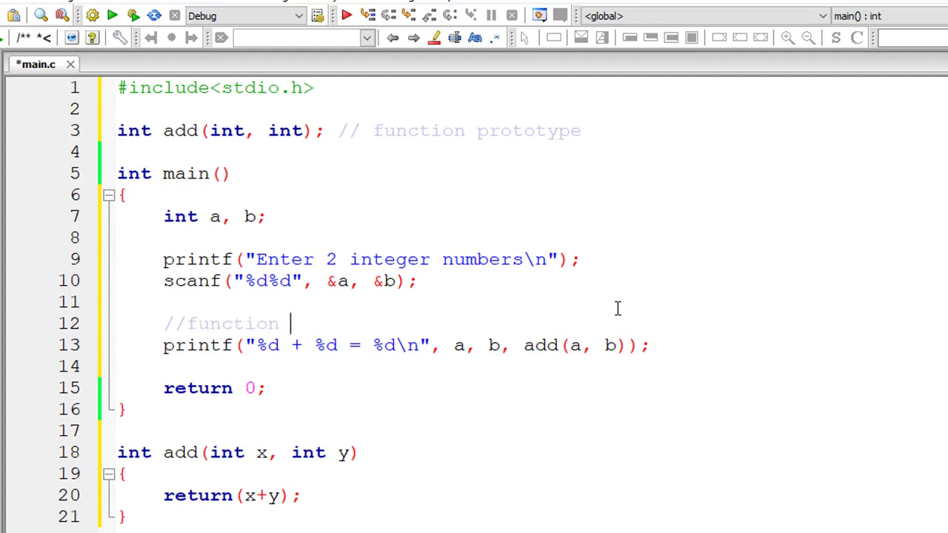
pyautogui.write('call add')
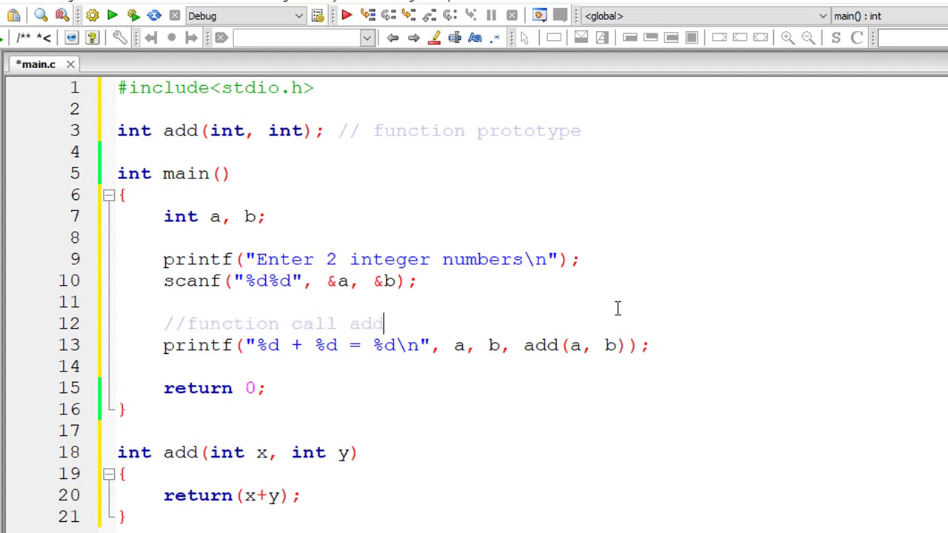
pyautogui.write('(am)')
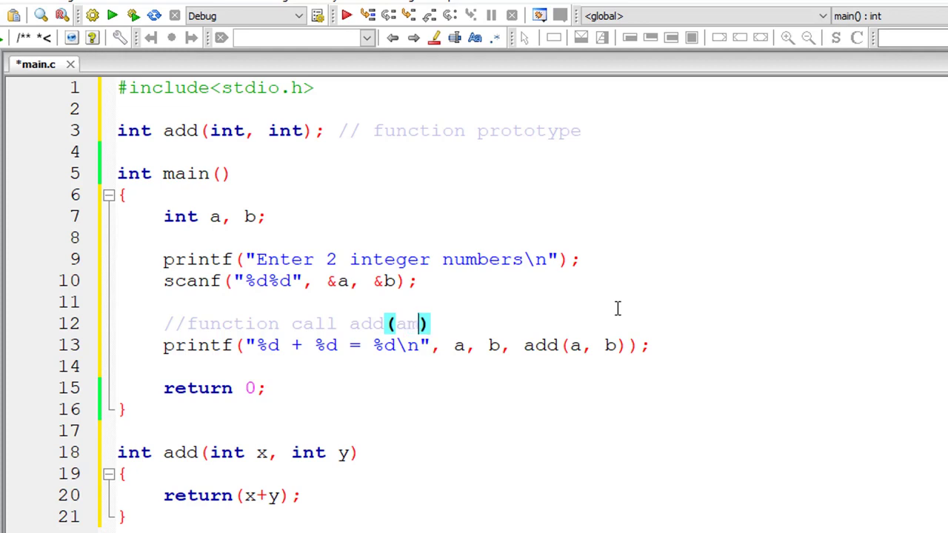
pyautogui.write(', b')
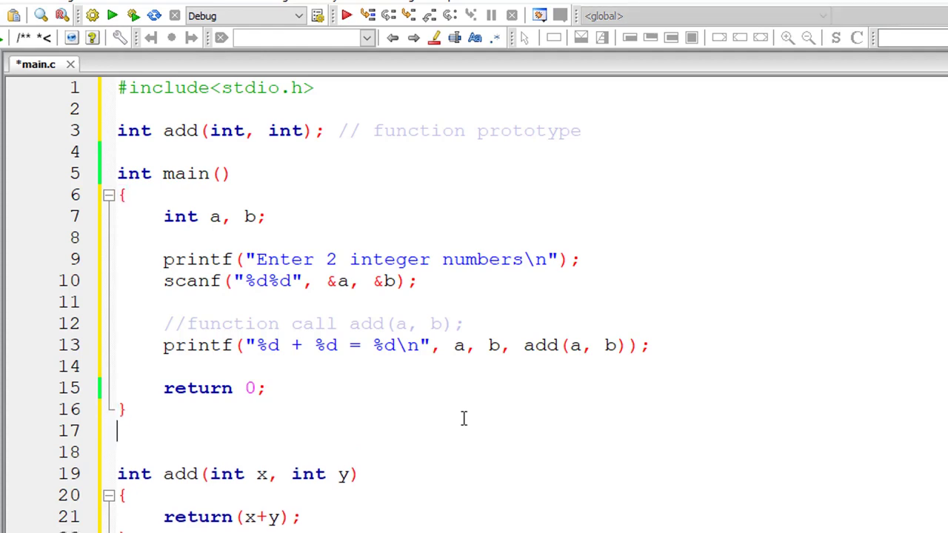
pyautogui.write('//function definition')
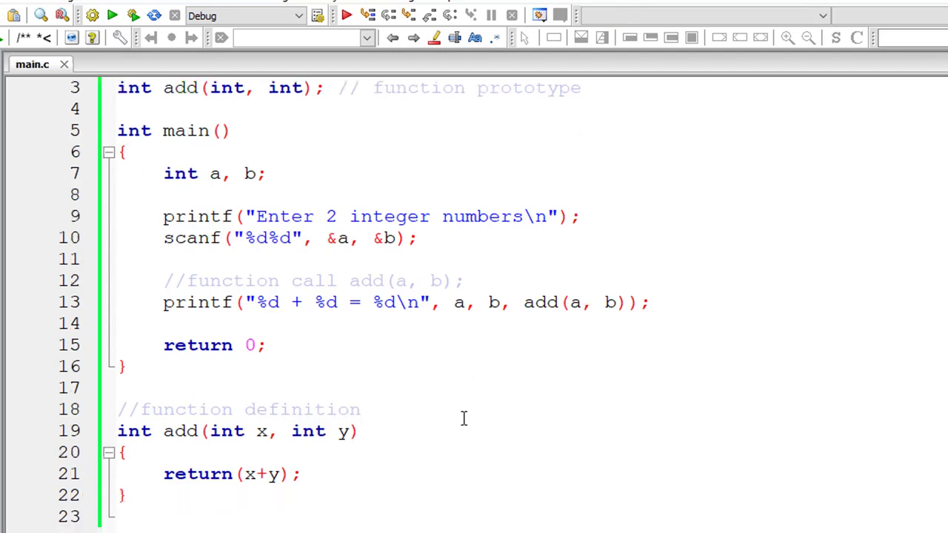
# - Build and run the program, enter the two integers, then run it again
pyautogui.click(92, 15)
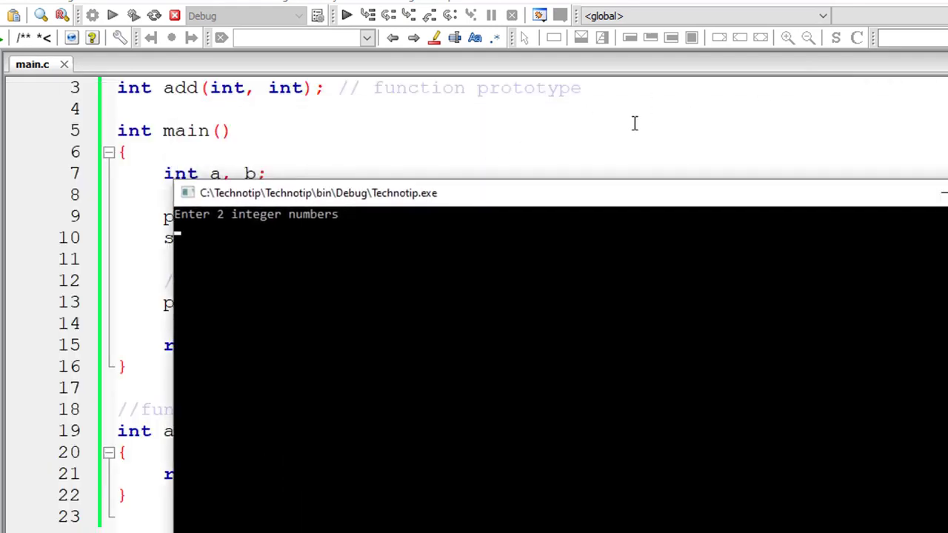
pyautogui.write('25')
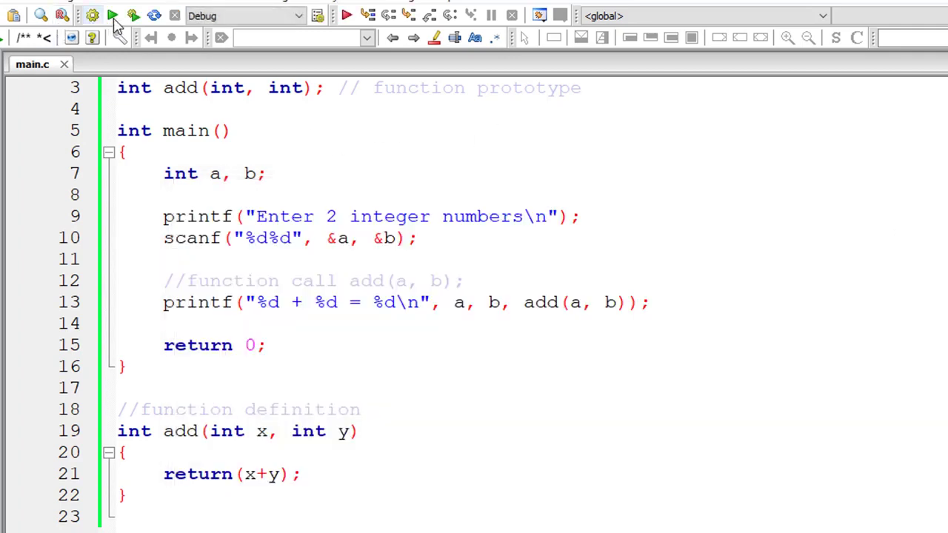
pyautogui.click(111, 15)
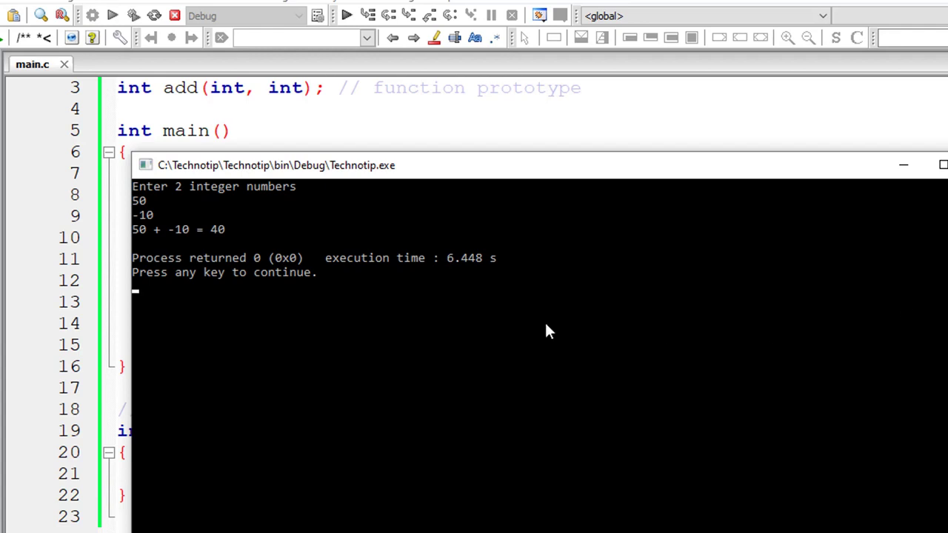
pyautogui.moveTo(164, 241)
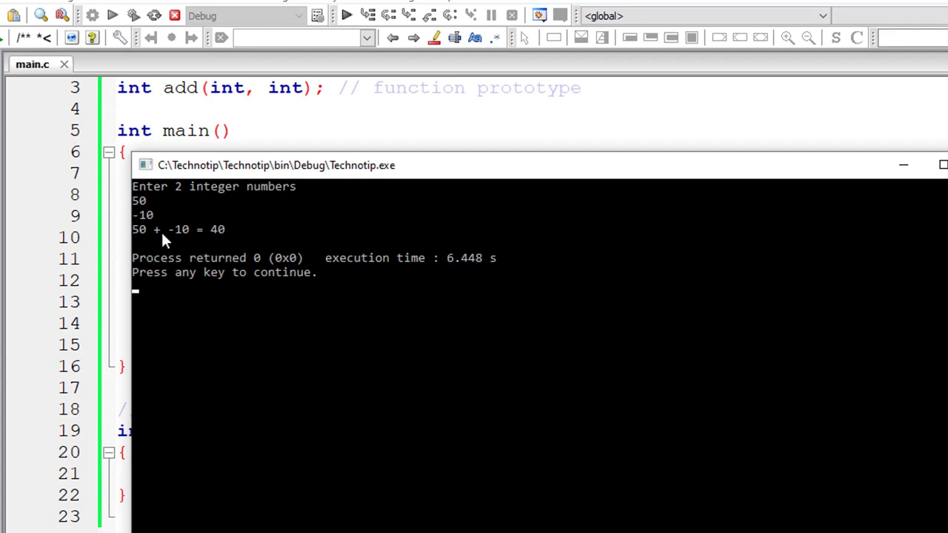